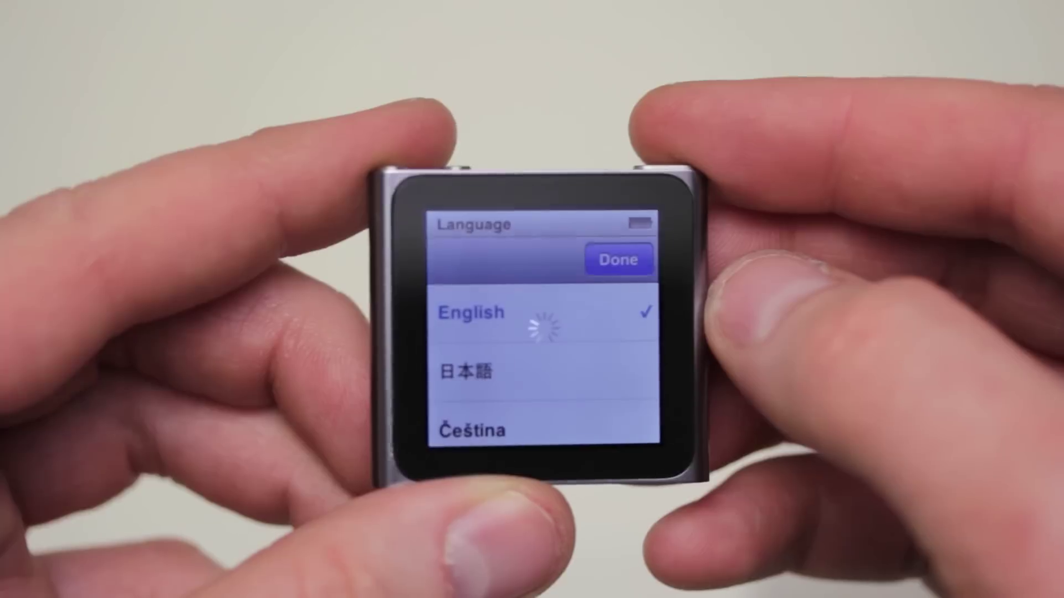
Confirm English as the language and land on the home screen with Playlists, Now Playing, Artists, Genius Mixes
{"action": "left_click", "coordinate": [618, 259]}
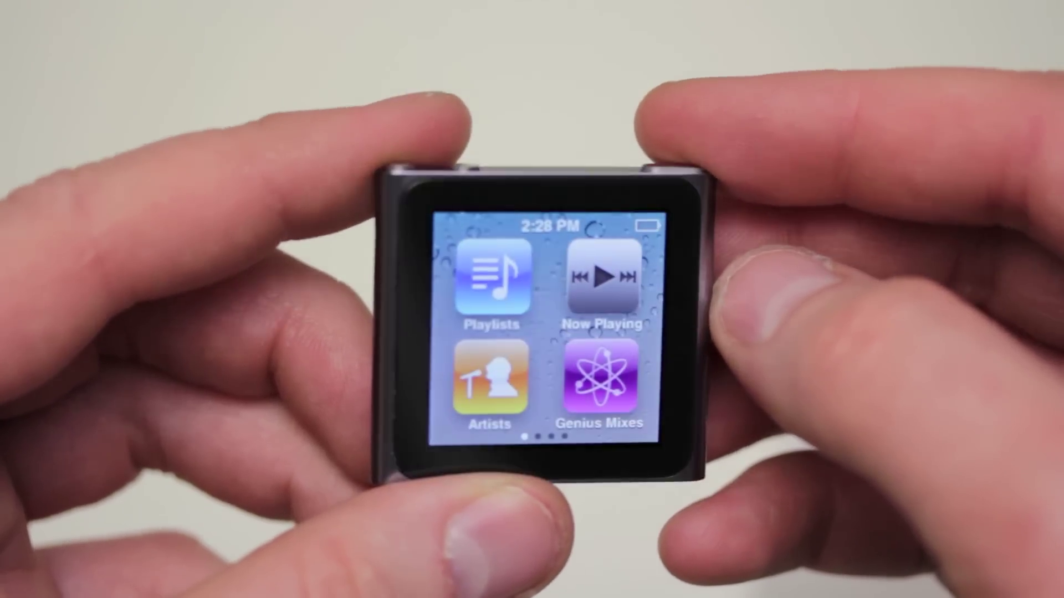